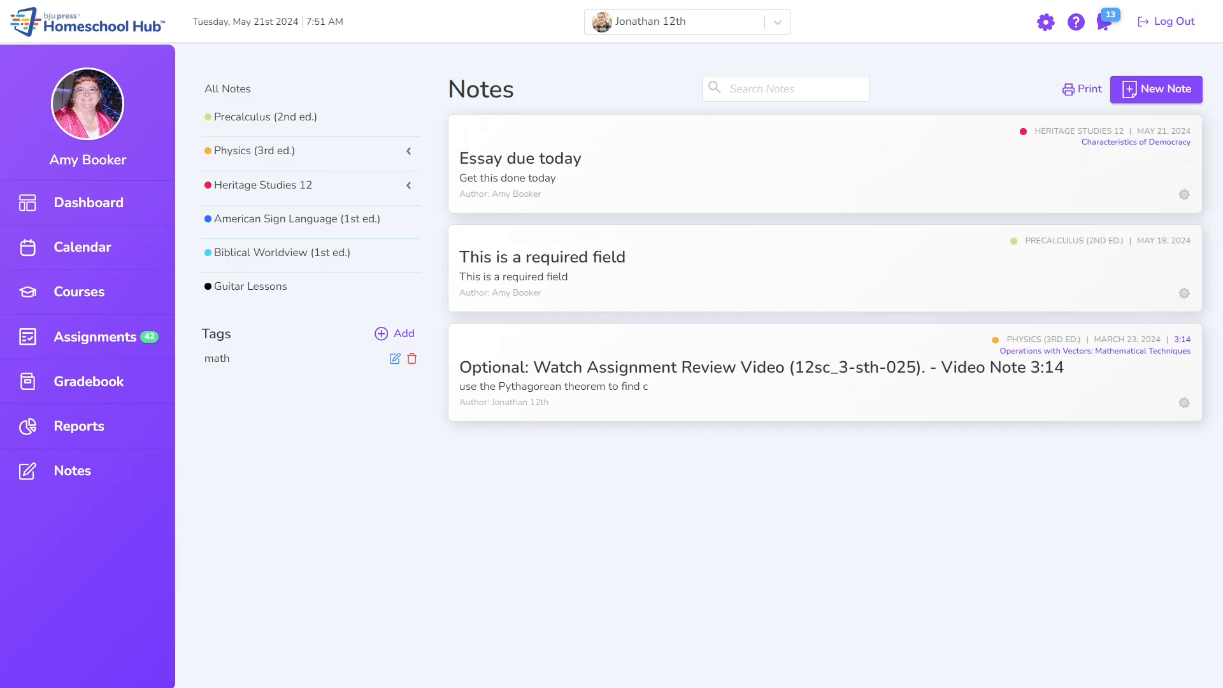
{"action": "mouse_move", "coordinate": [125, 497]}
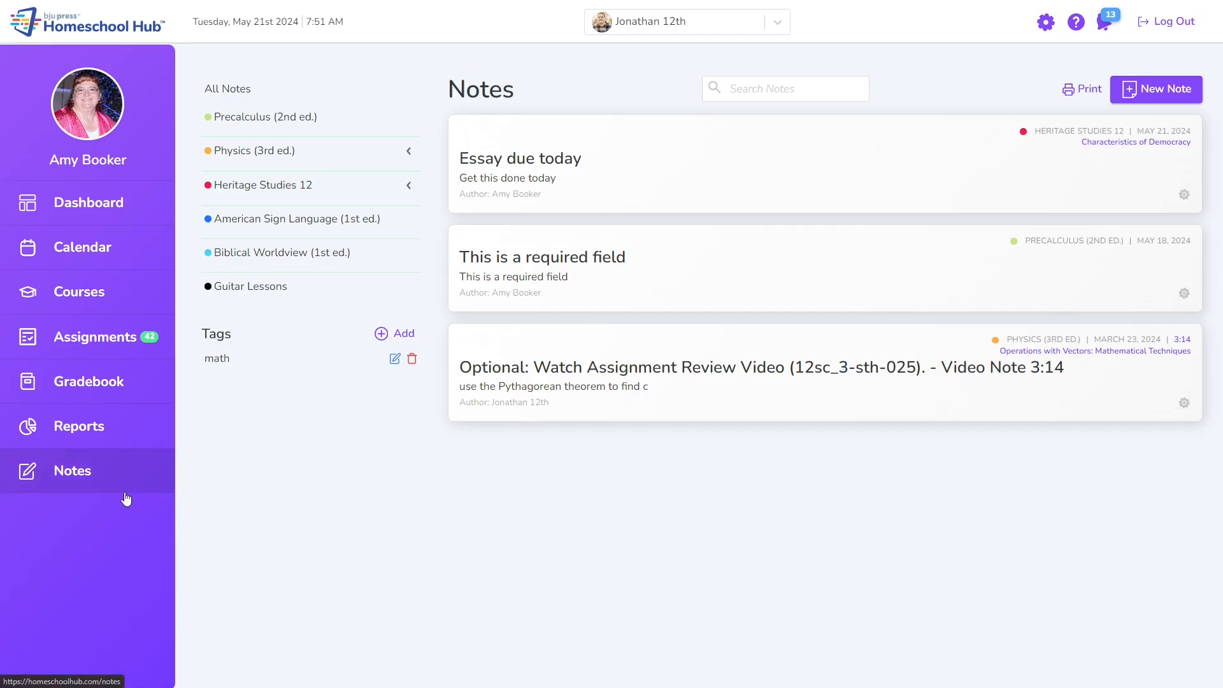
{"action": "mouse_move", "coordinate": [86, 461]}
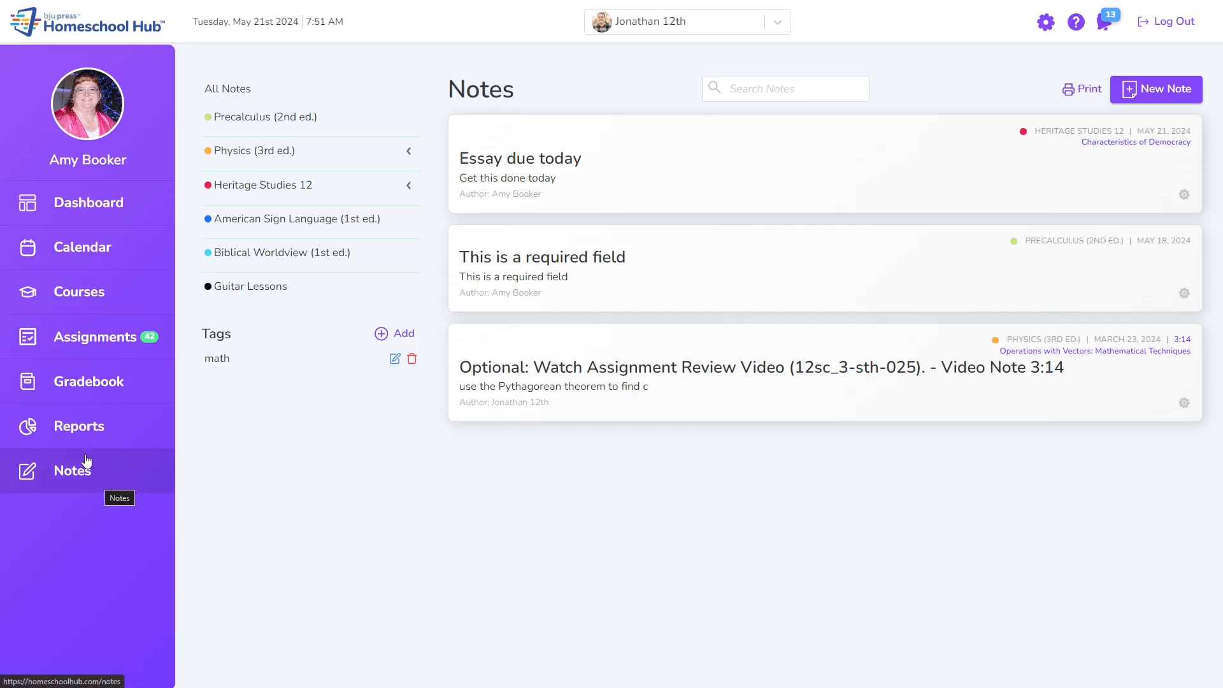
{"action": "mouse_move", "coordinate": [868, 482]}
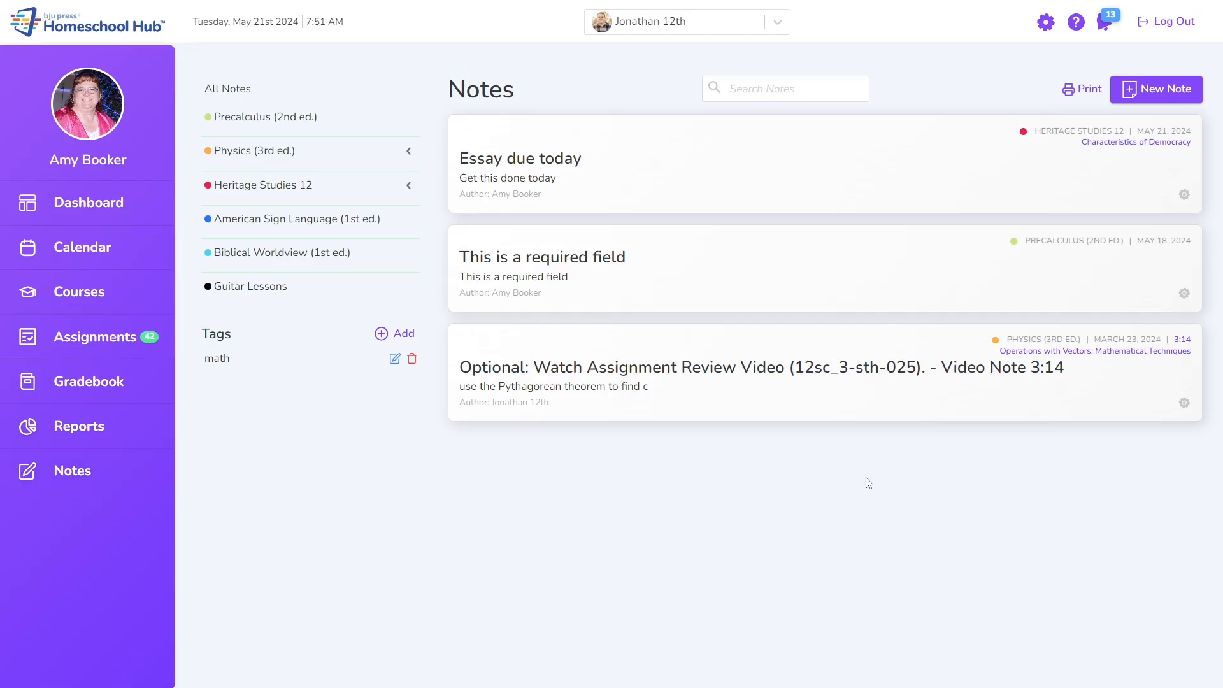
{"action": "mouse_move", "coordinate": [914, 482]}
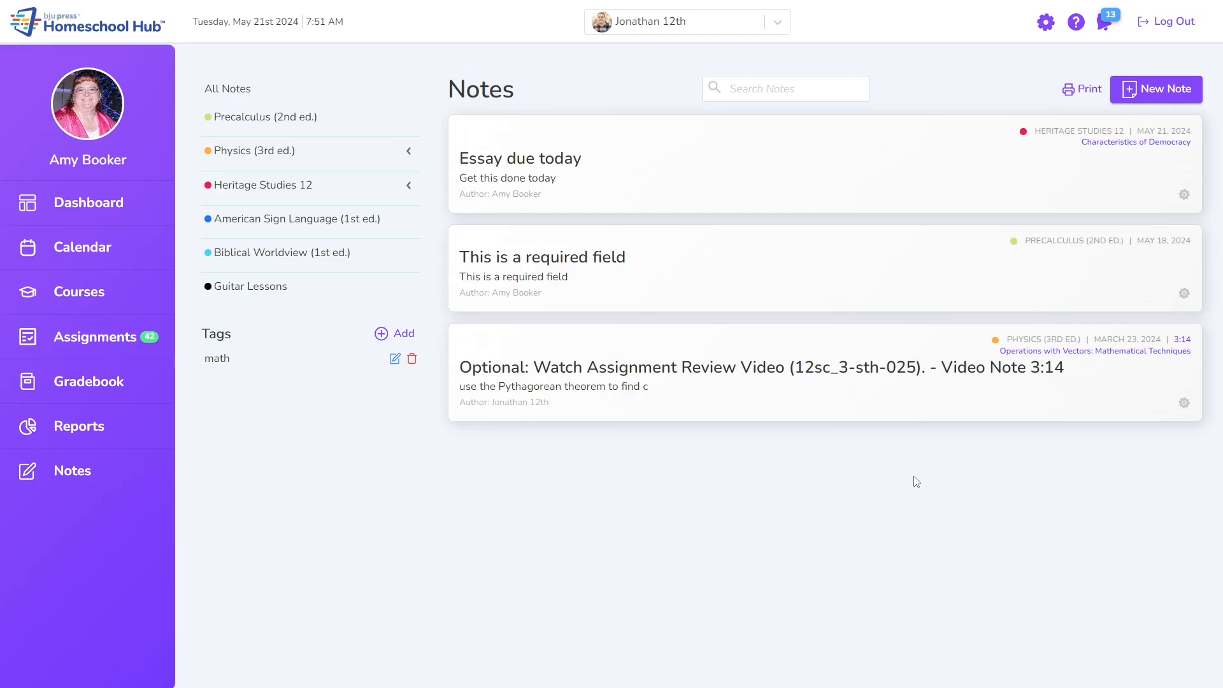
{"action": "mouse_move", "coordinate": [1135, 508]}
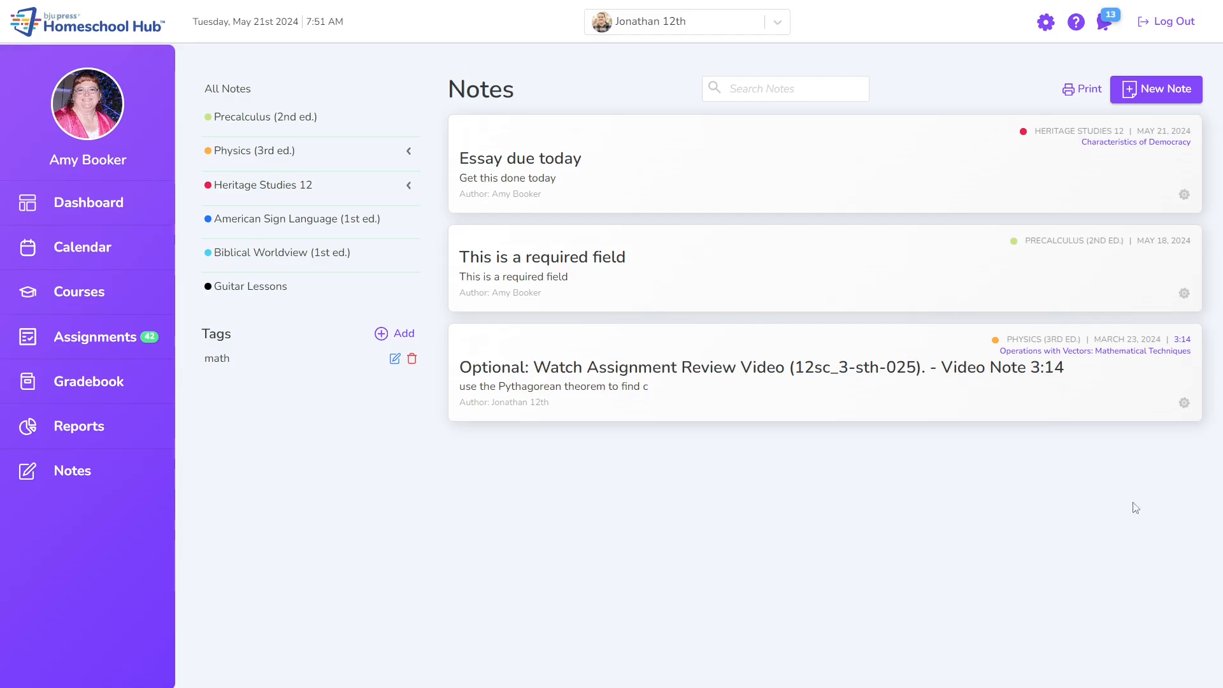
{"action": "mouse_move", "coordinate": [909, 486]}
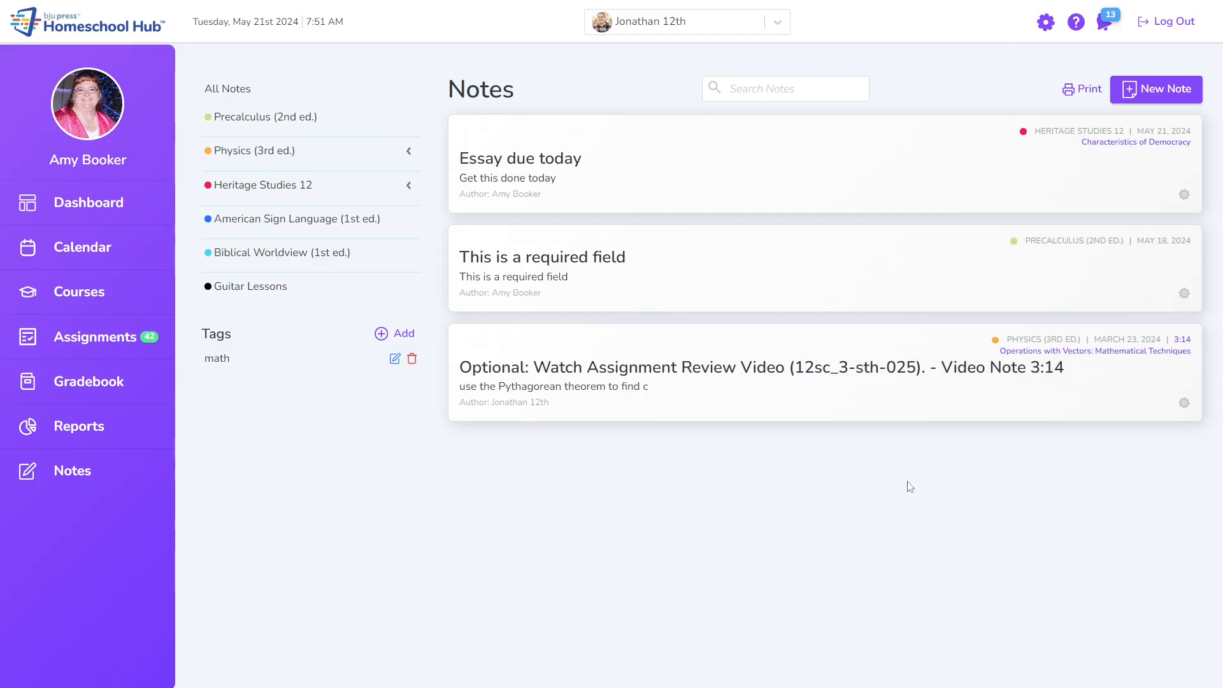
{"action": "mouse_move", "coordinate": [996, 253]}
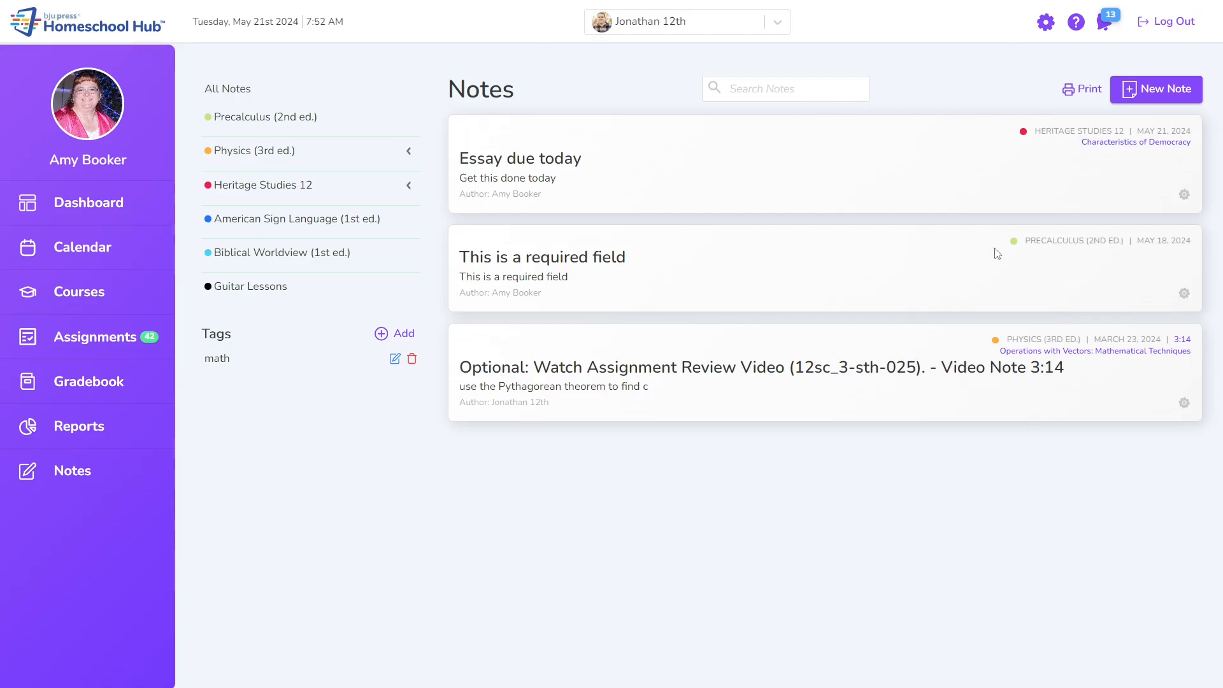
{"action": "mouse_move", "coordinate": [195, 85]}
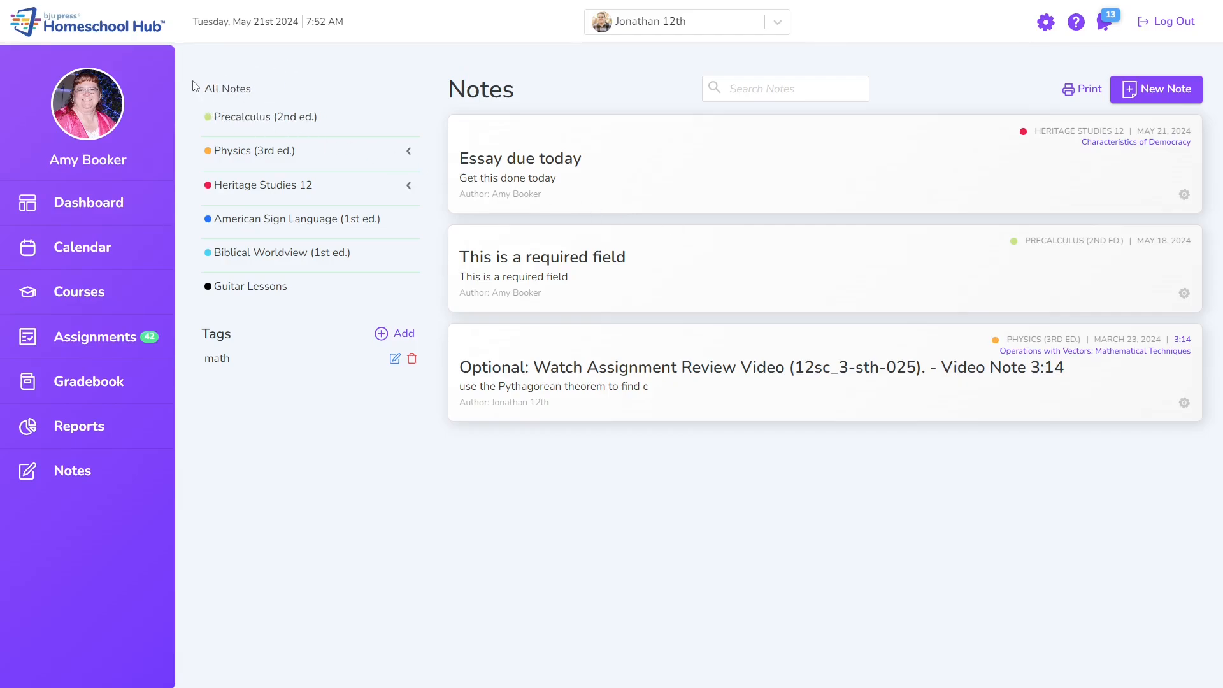
{"action": "mouse_move", "coordinate": [267, 100]}
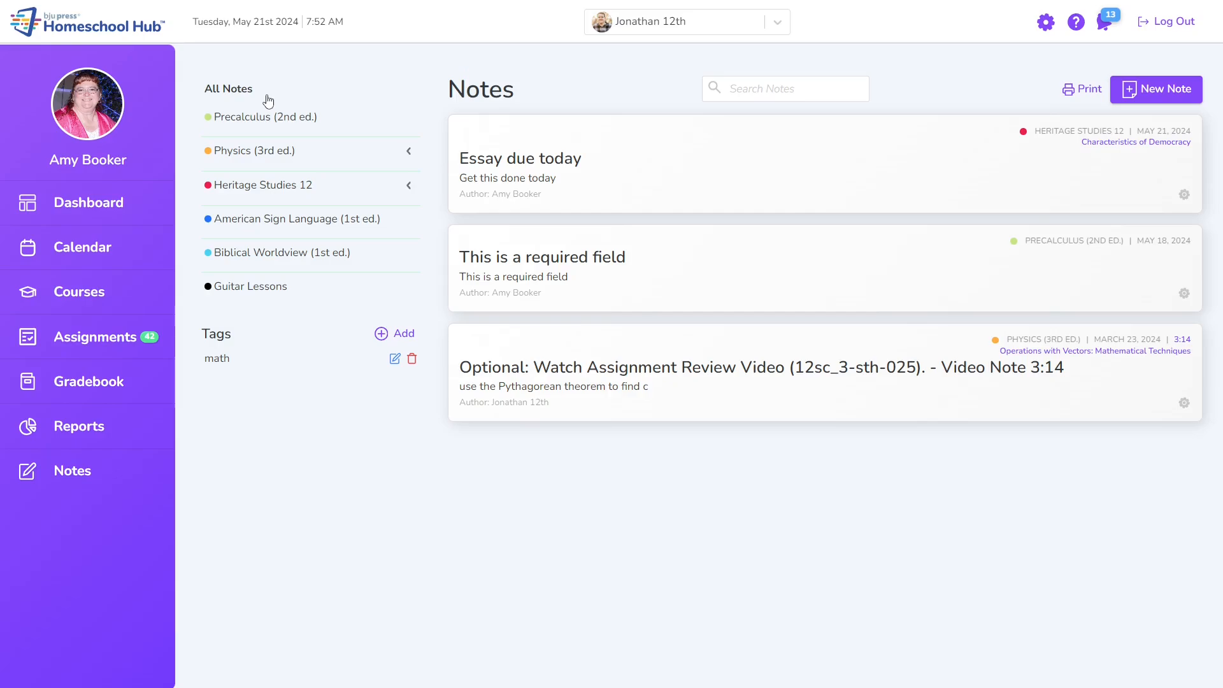
{"action": "mouse_move", "coordinate": [237, 302]}
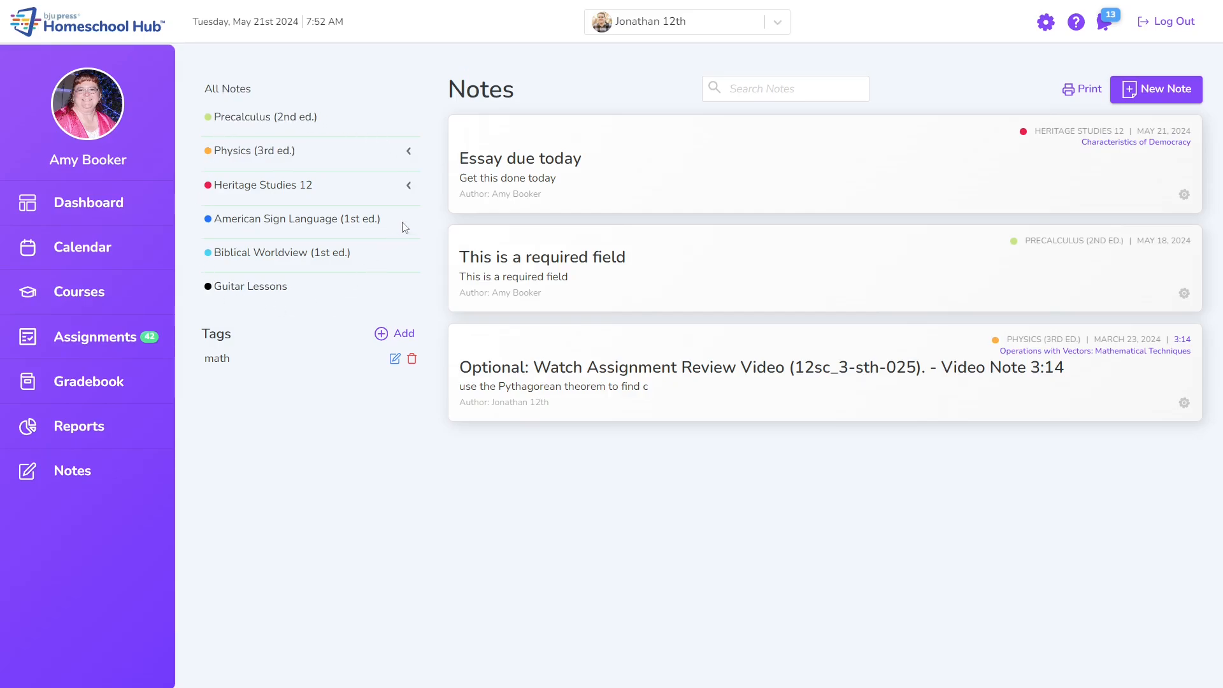
Expand Physics (3rd ed.) to show its Operations with Vectors lesson
{"action": "left_click", "coordinate": [409, 150]}
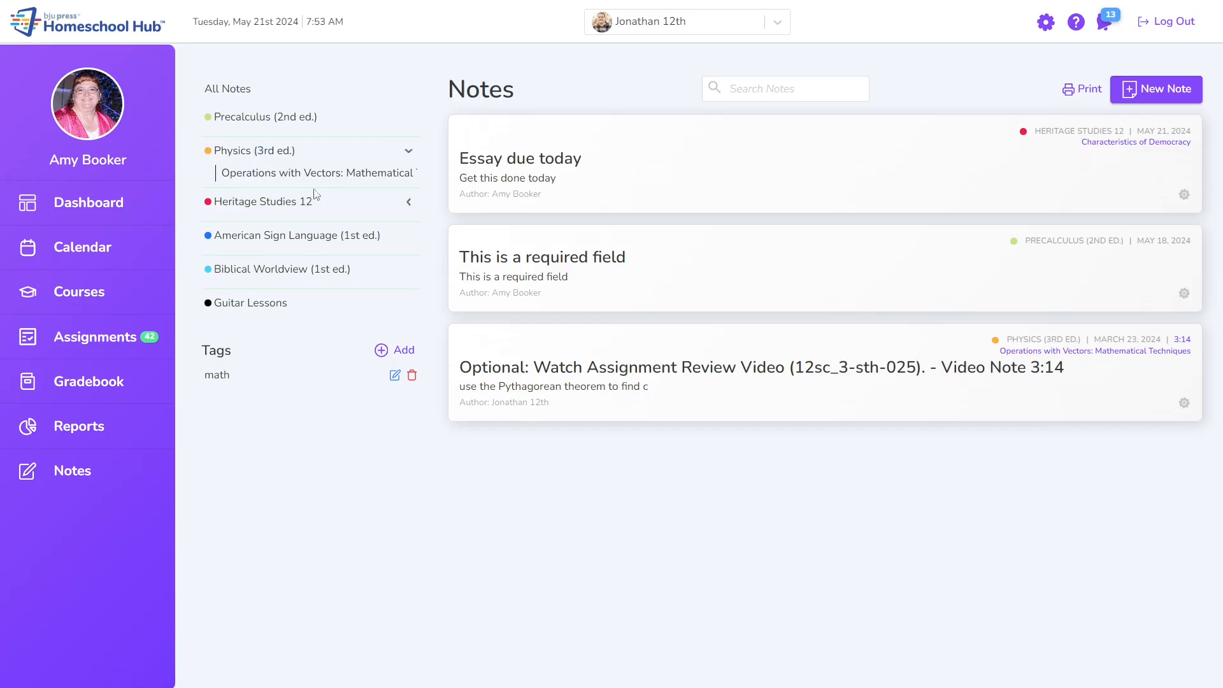
{"action": "mouse_move", "coordinate": [385, 190]}
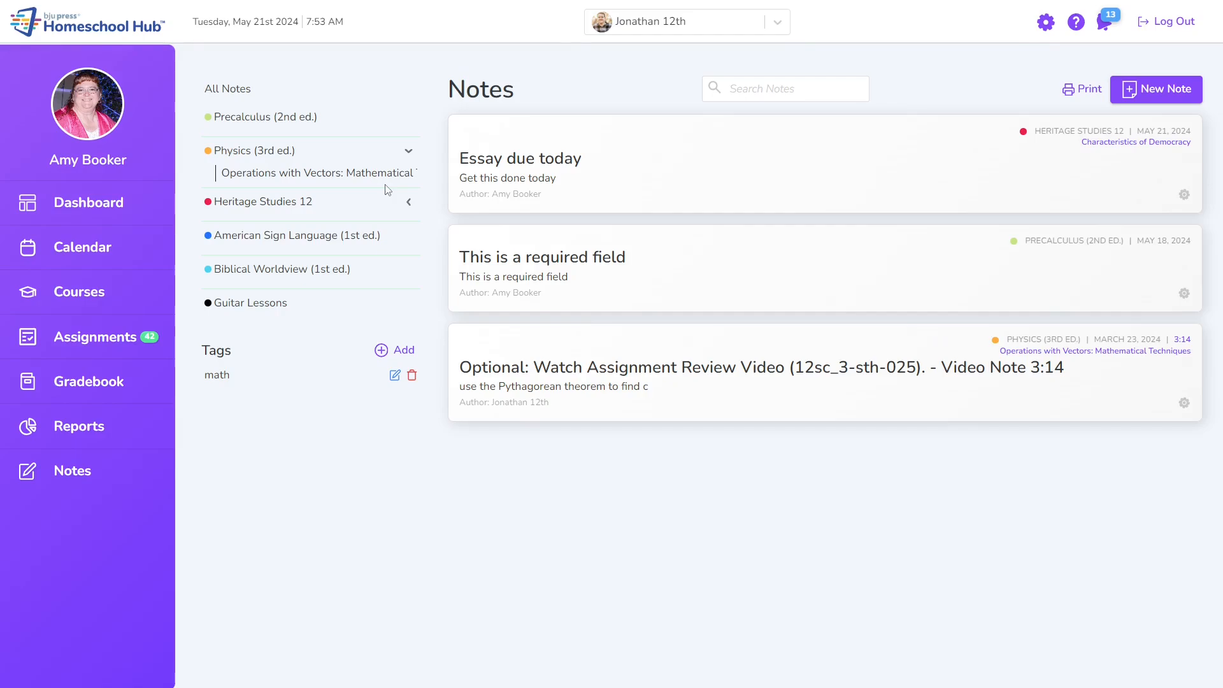
{"action": "mouse_move", "coordinate": [1205, 150]}
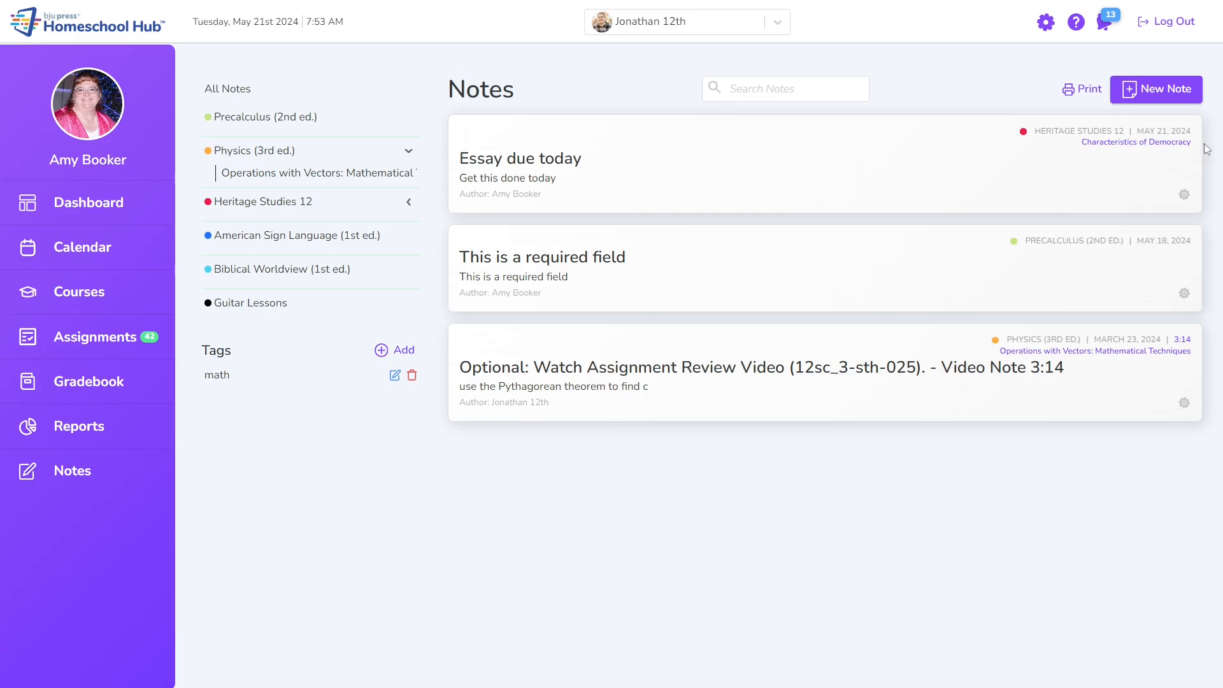
{"action": "mouse_move", "coordinate": [1161, 93]}
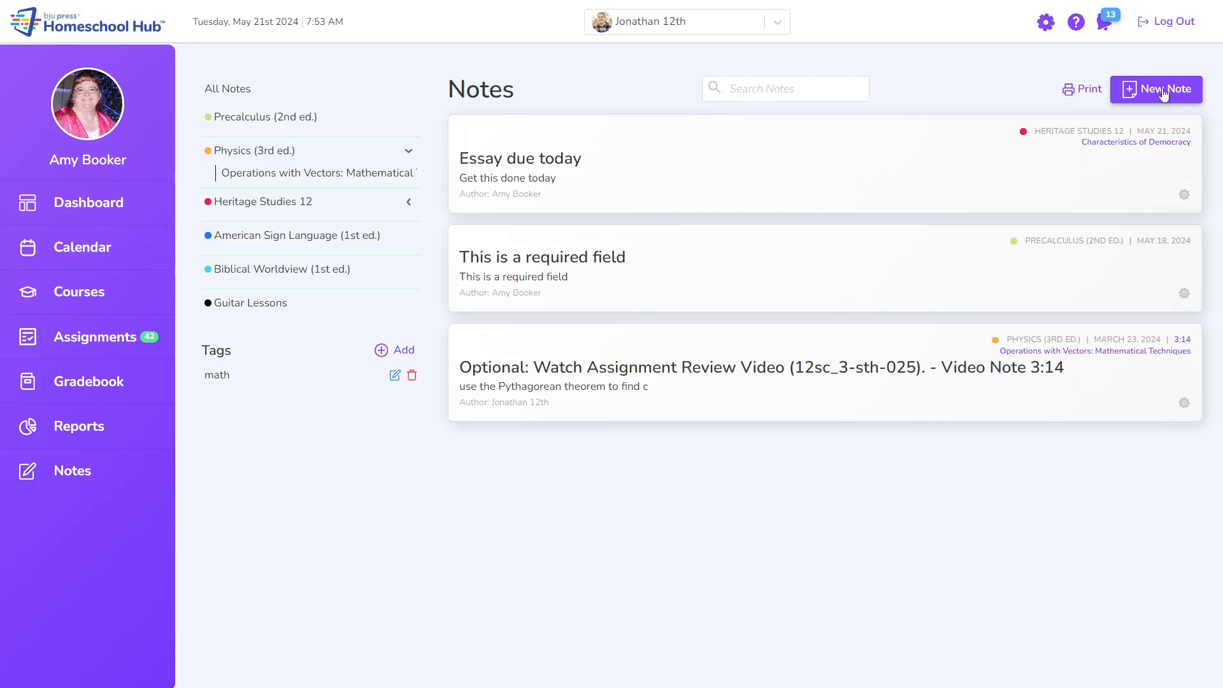
{"action": "left_click", "coordinate": [1156, 89]}
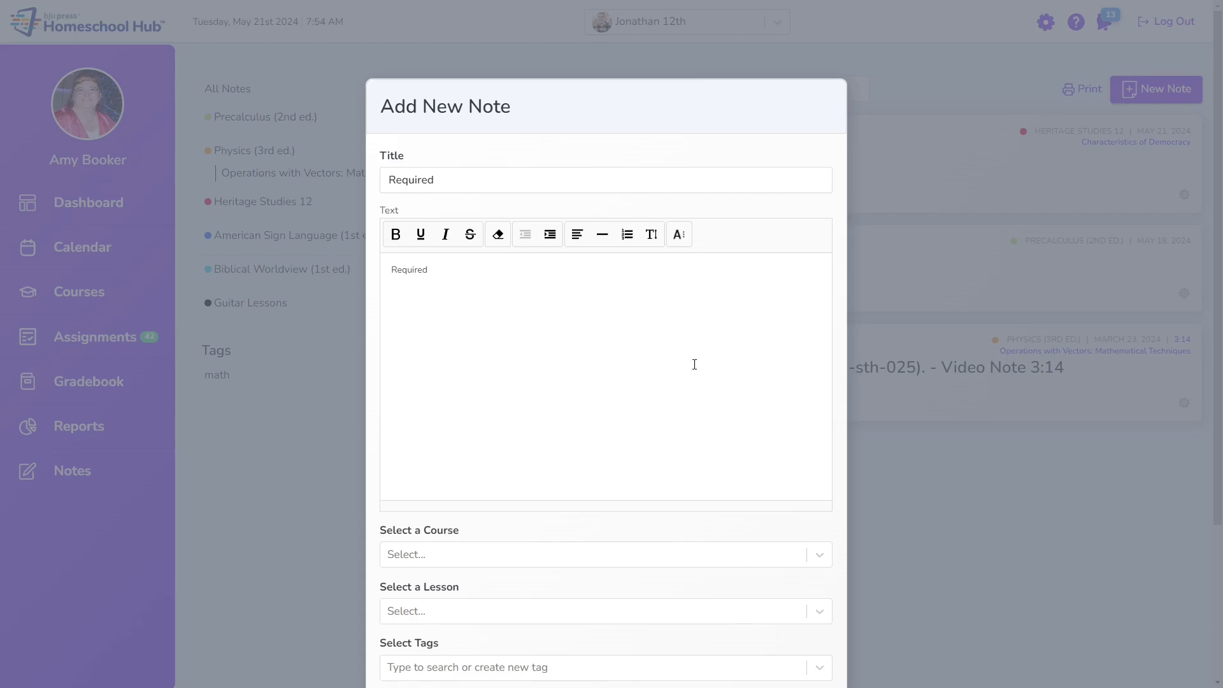
{"action": "mouse_move", "coordinate": [468, 299]}
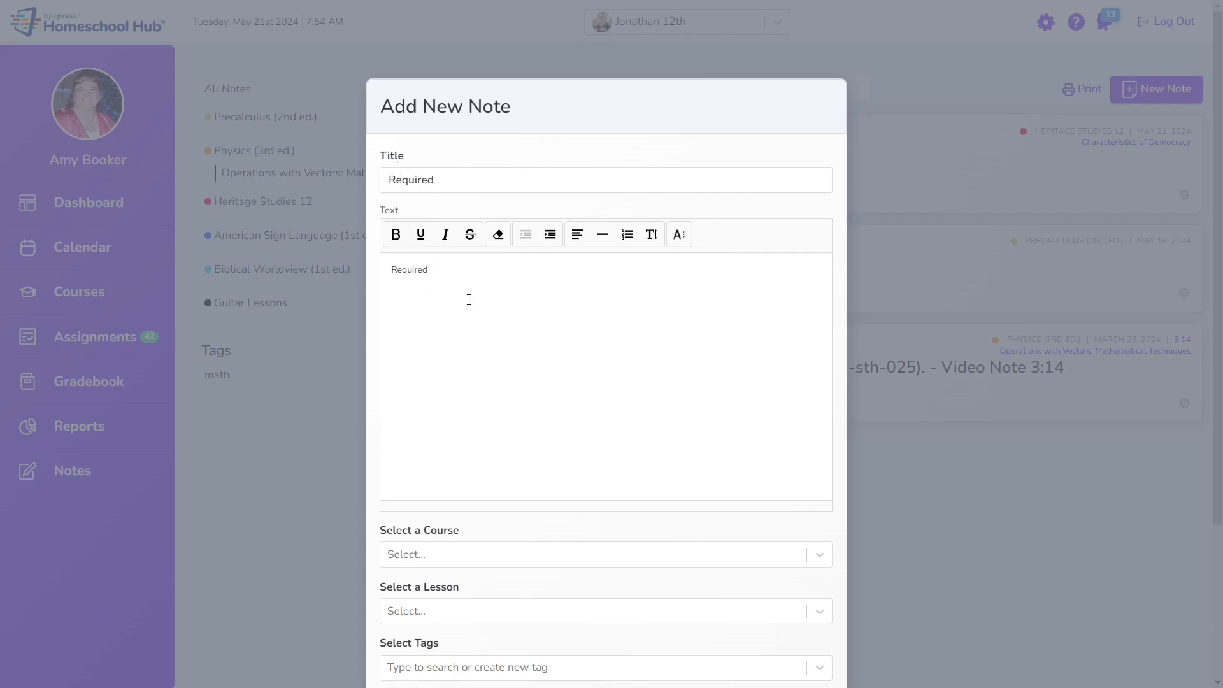
{"action": "left_click", "coordinate": [605, 555]}
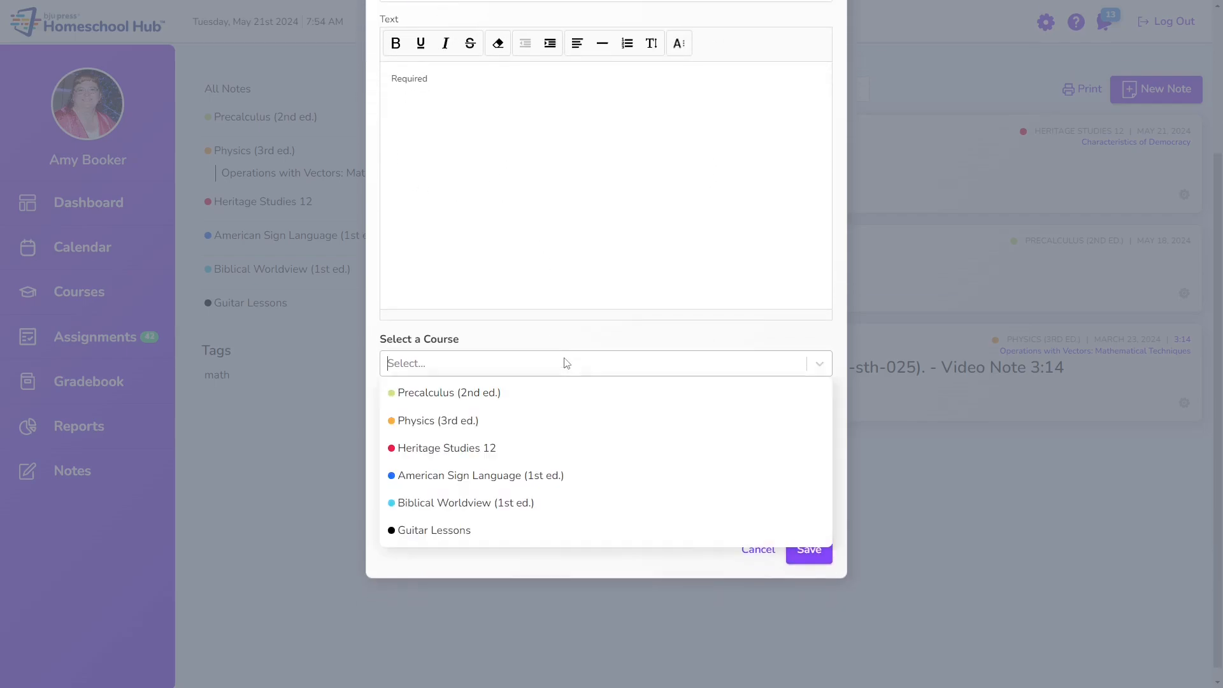
{"action": "left_click", "coordinate": [450, 392]}
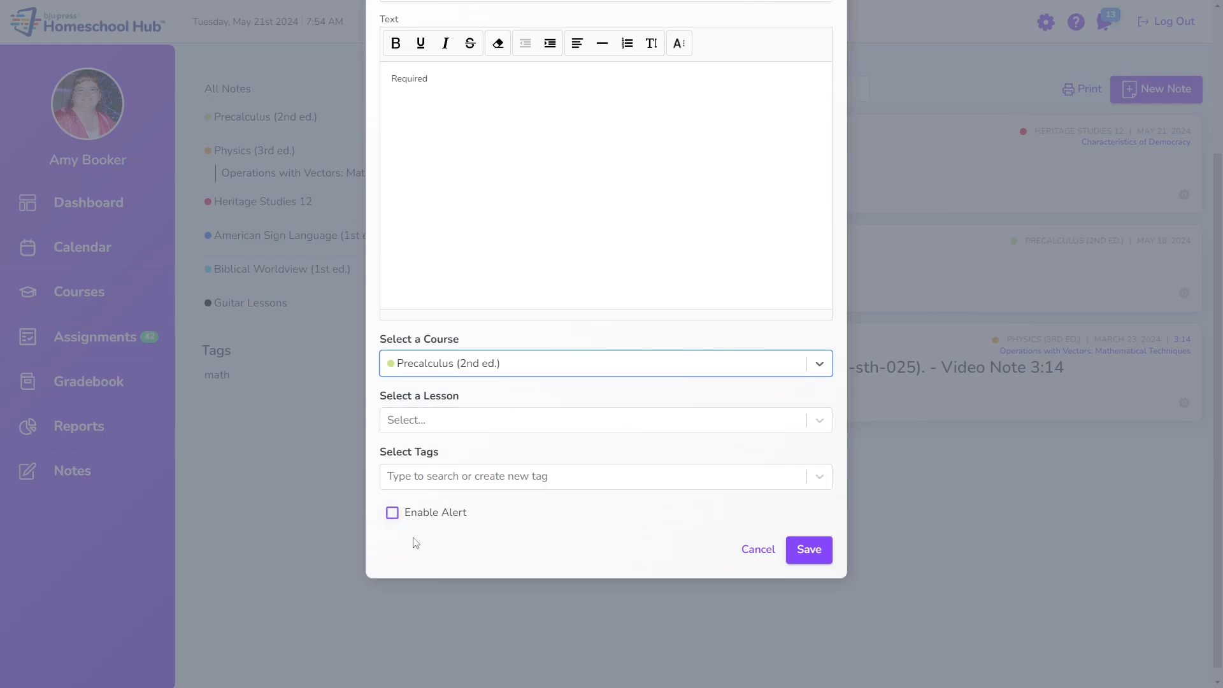
{"action": "left_click", "coordinate": [392, 512]}
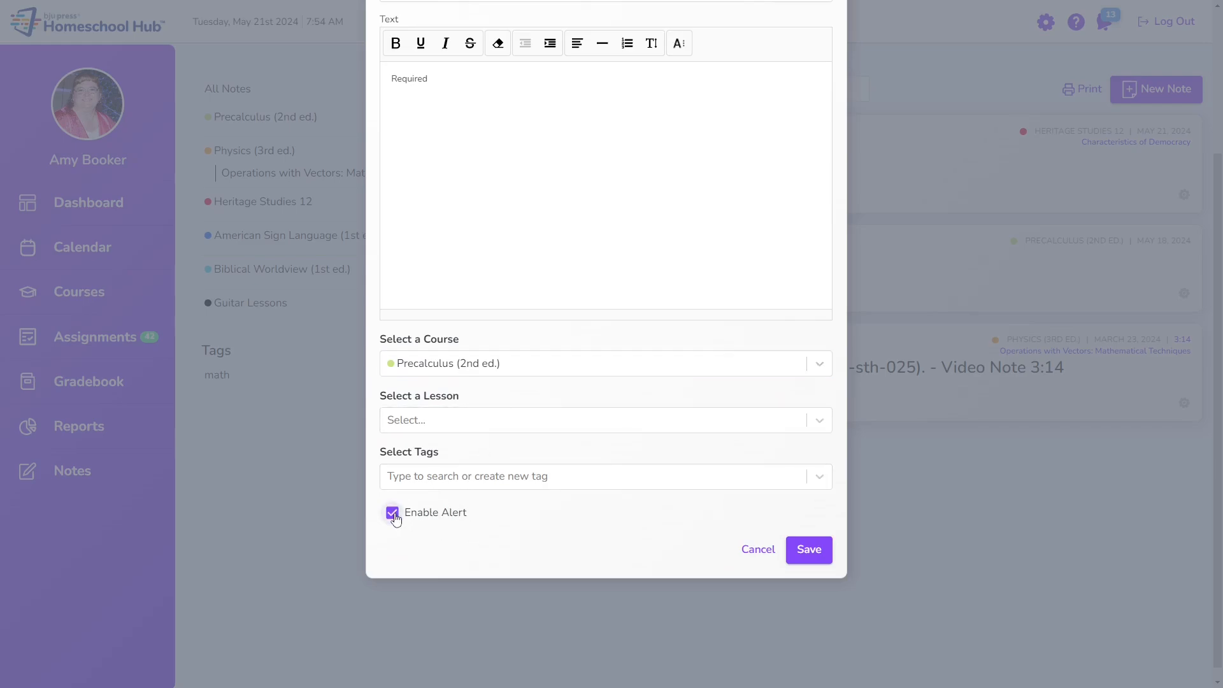
{"action": "mouse_move", "coordinate": [710, 581]}
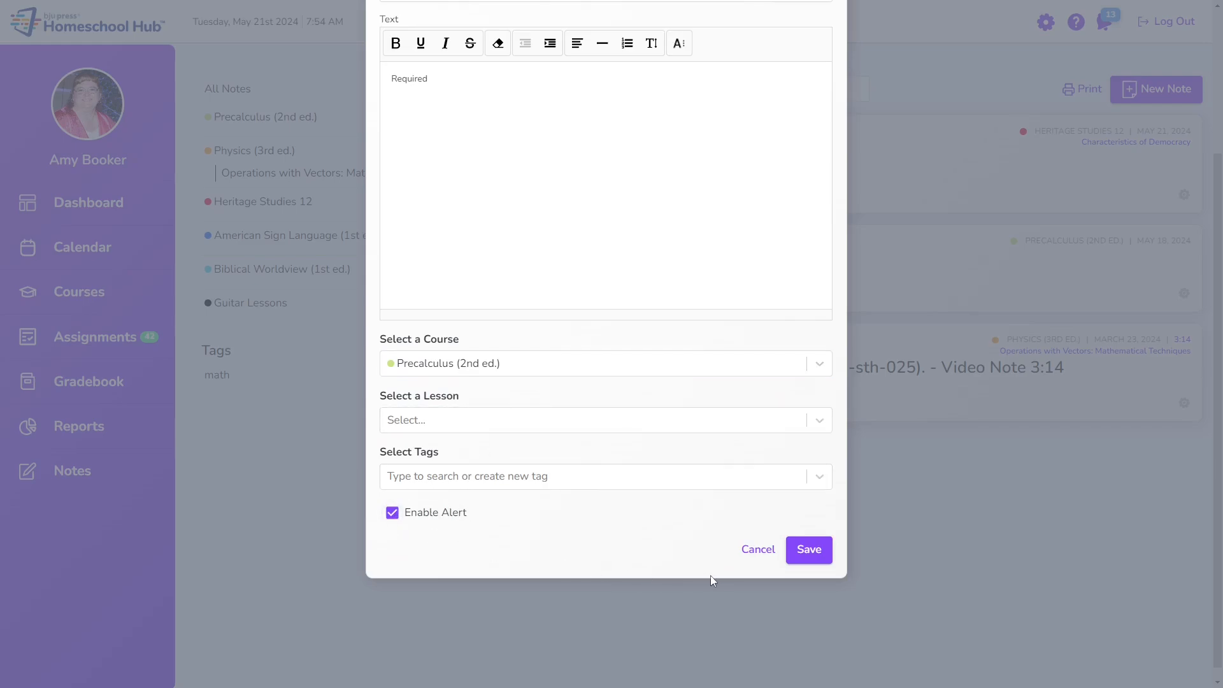
{"action": "left_click", "coordinate": [757, 549]}
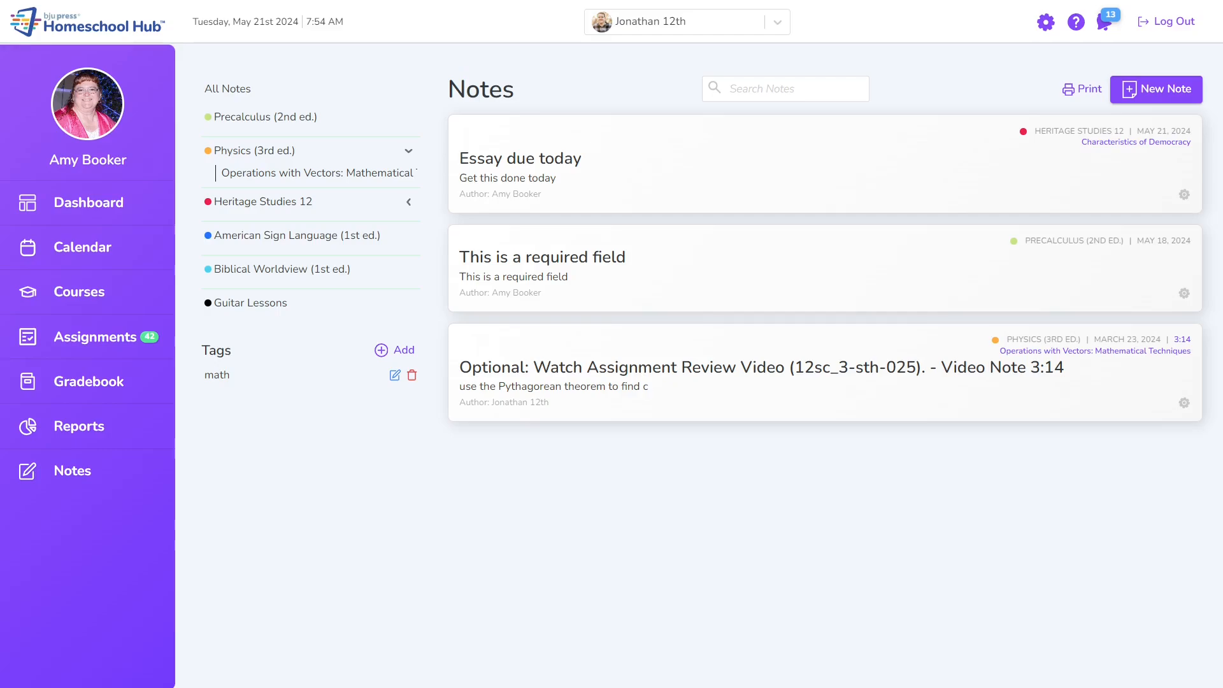
{"action": "left_click", "coordinate": [1081, 89]}
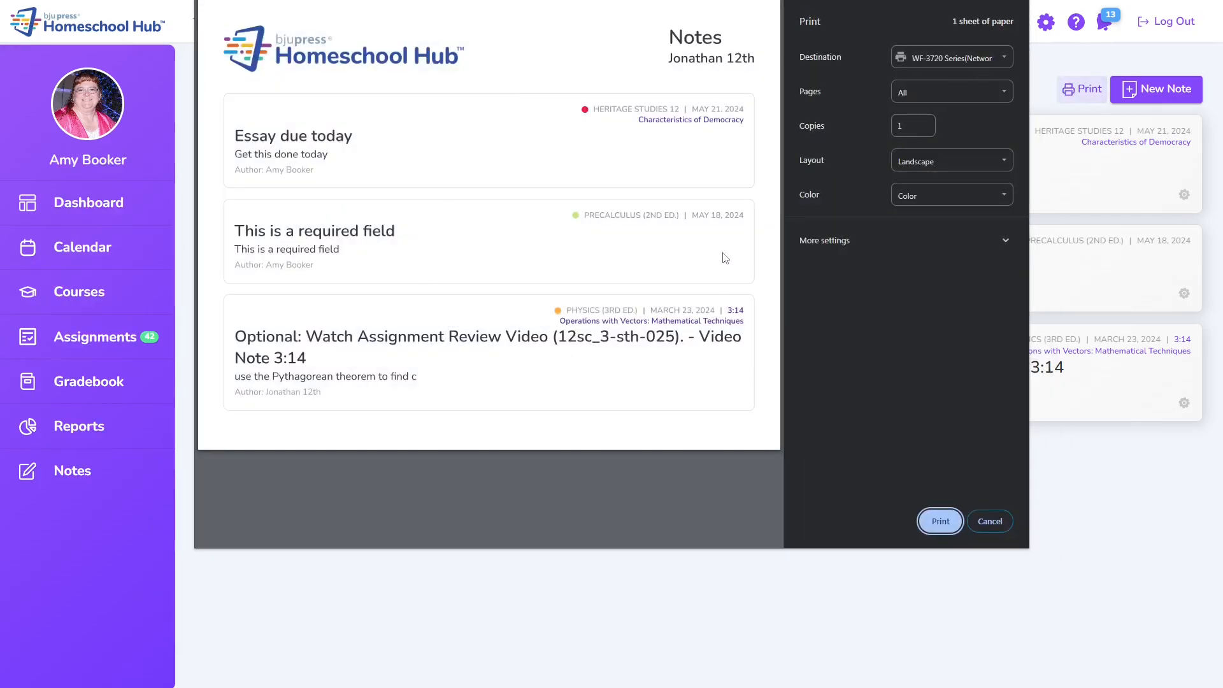
{"action": "mouse_move", "coordinate": [989, 521]}
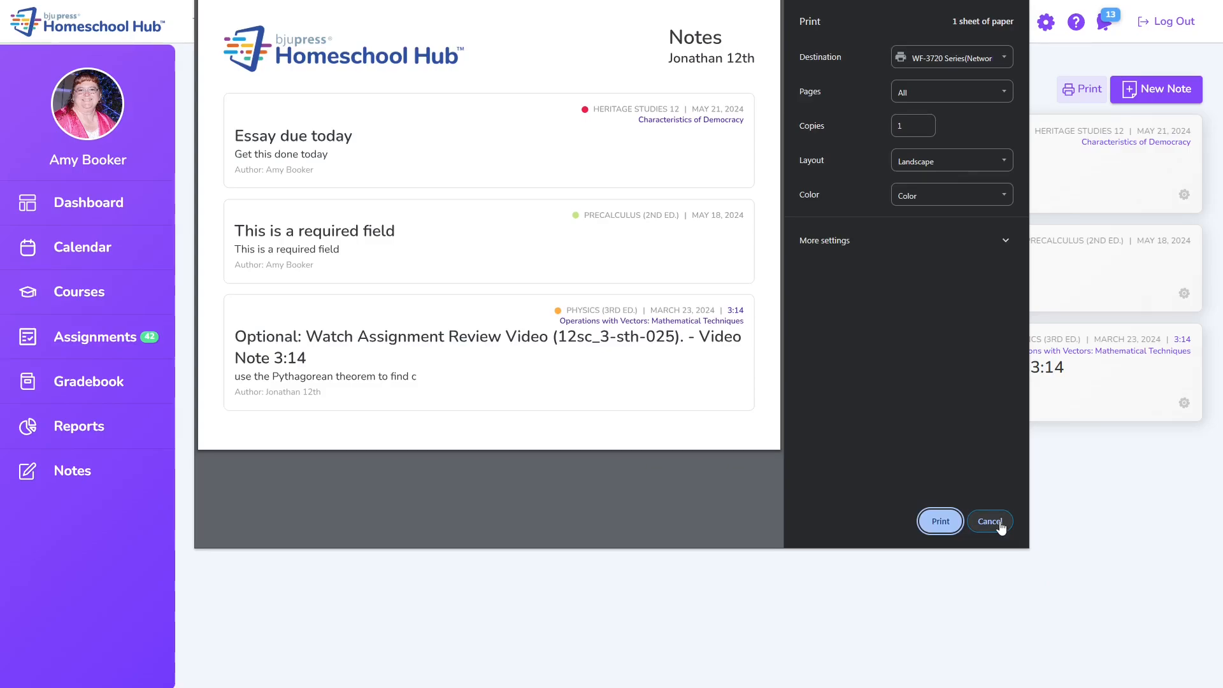
{"action": "left_click", "coordinate": [989, 521]}
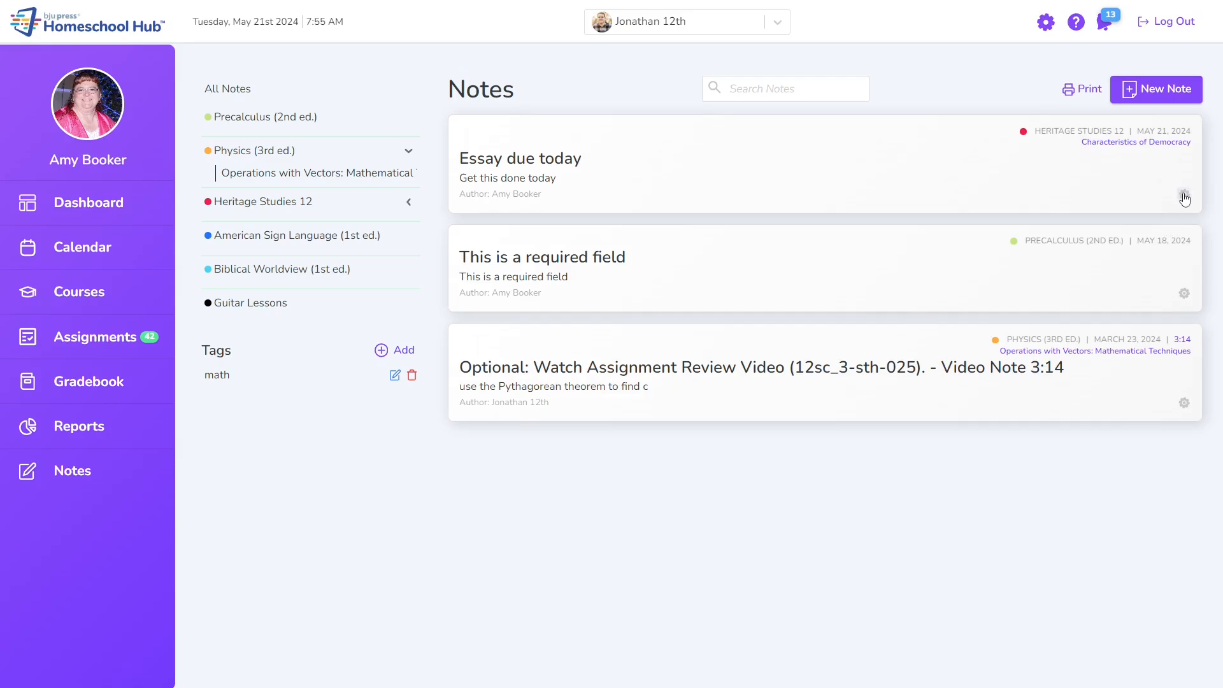
Open the gear menu on the 'Essay due today' note to show Edit, Delete and Print
{"action": "left_click", "coordinate": [1183, 197]}
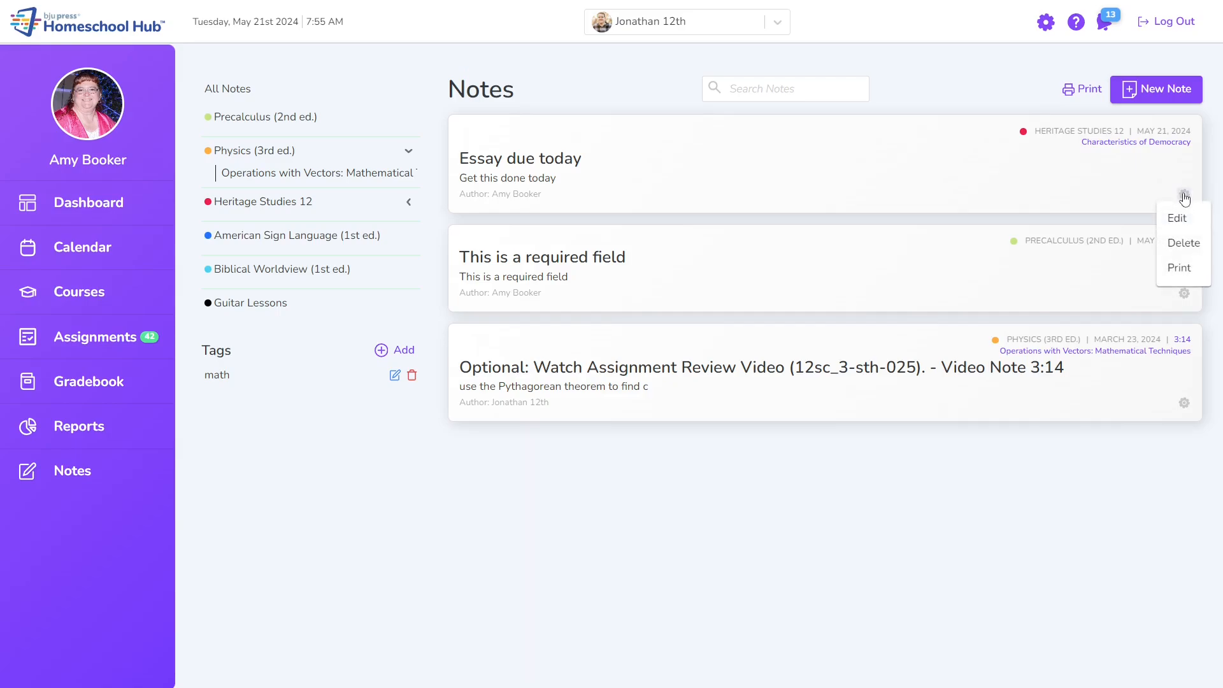
{"action": "mouse_move", "coordinate": [1177, 238]}
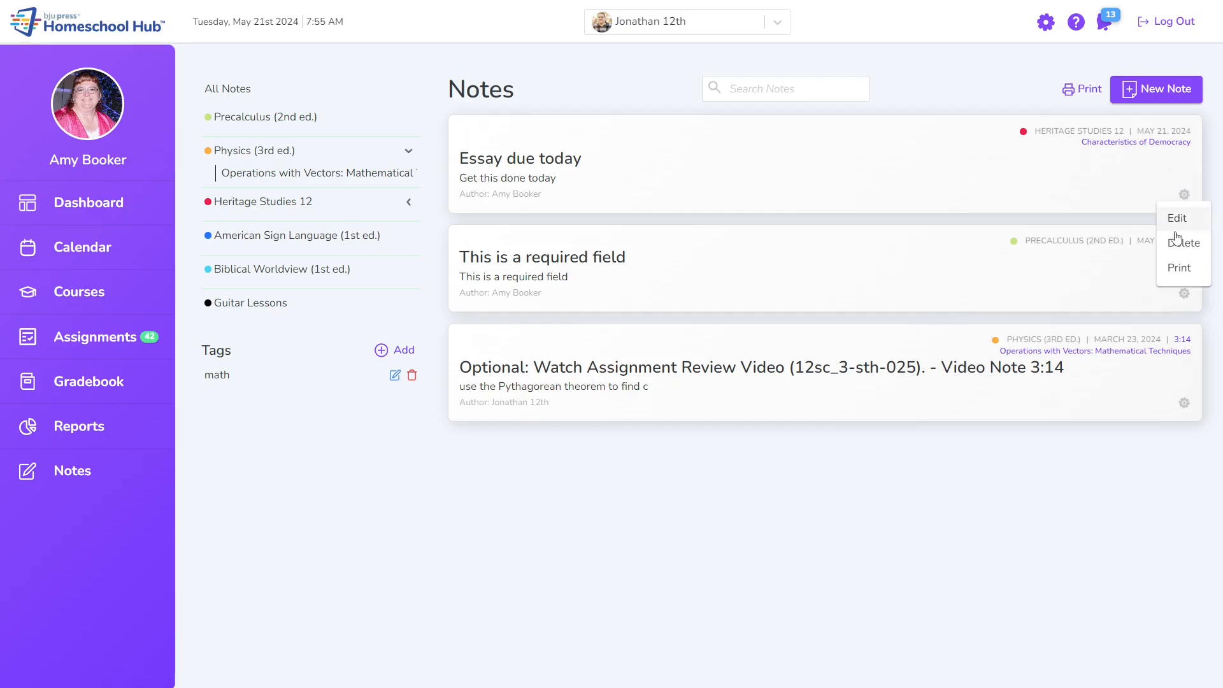
{"action": "mouse_move", "coordinate": [1196, 277]}
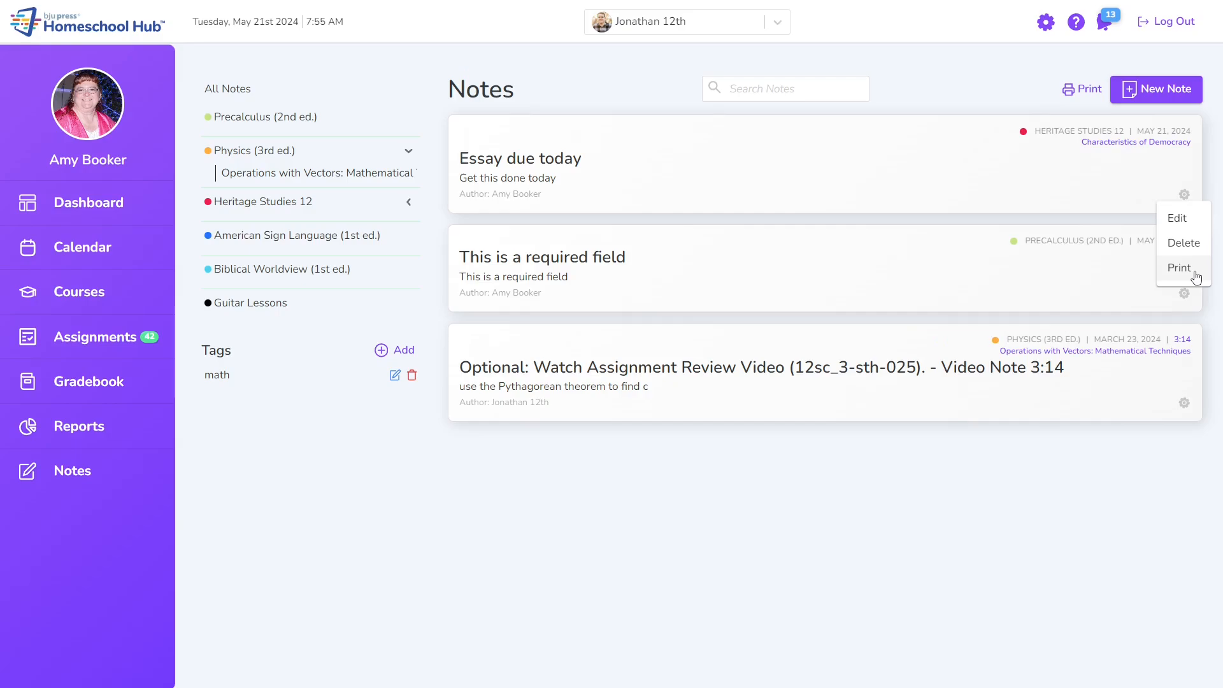
{"action": "mouse_move", "coordinate": [406, 413]}
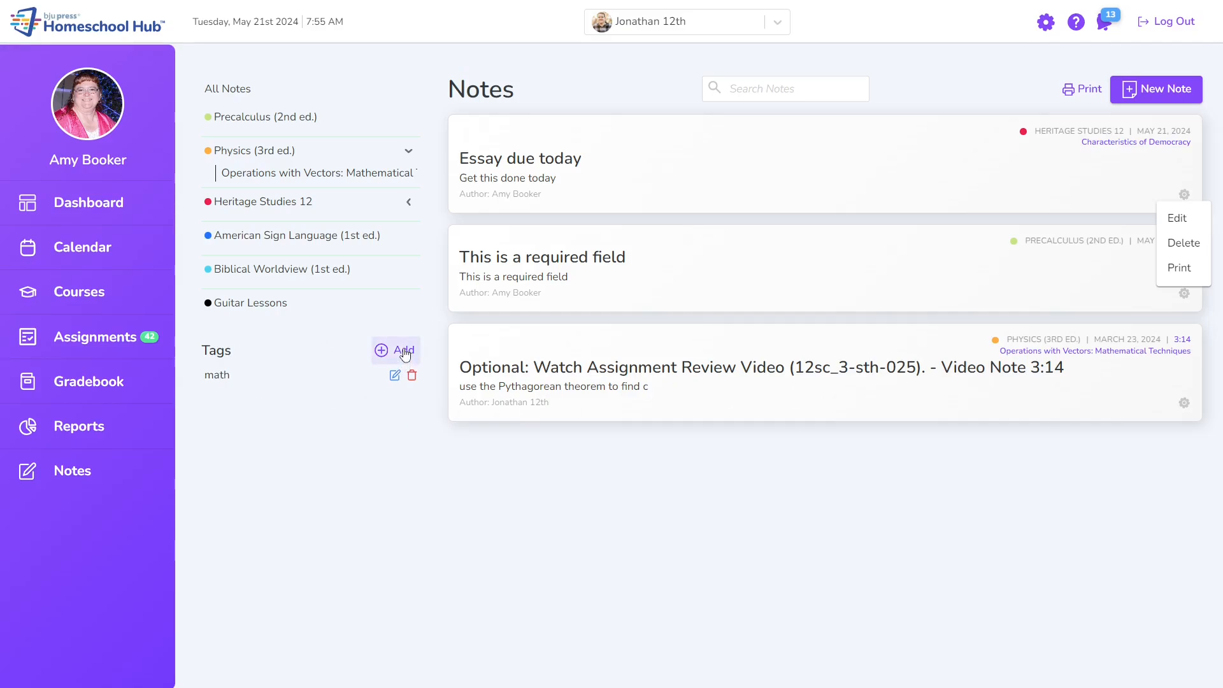
Add a tag named 'Creation Mandate' and save it with the checkmark
{"action": "left_click", "coordinate": [396, 349]}
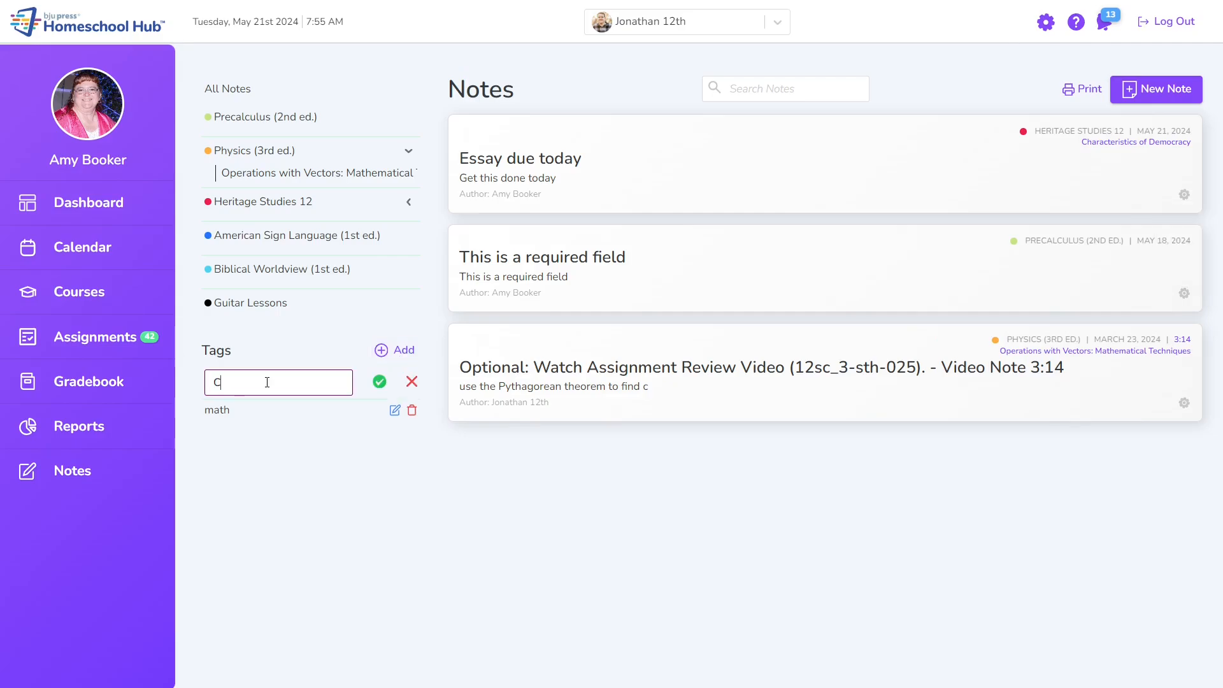
{"action": "type", "text": "Creation Mandate"}
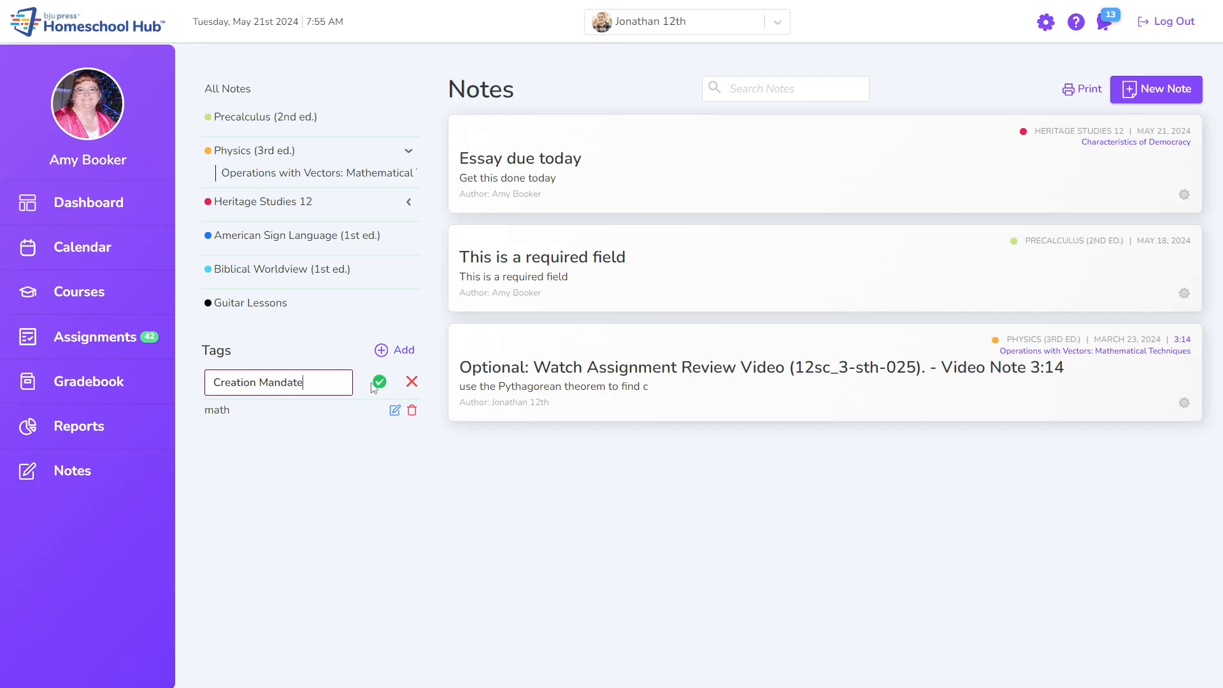
{"action": "left_click", "coordinate": [379, 382]}
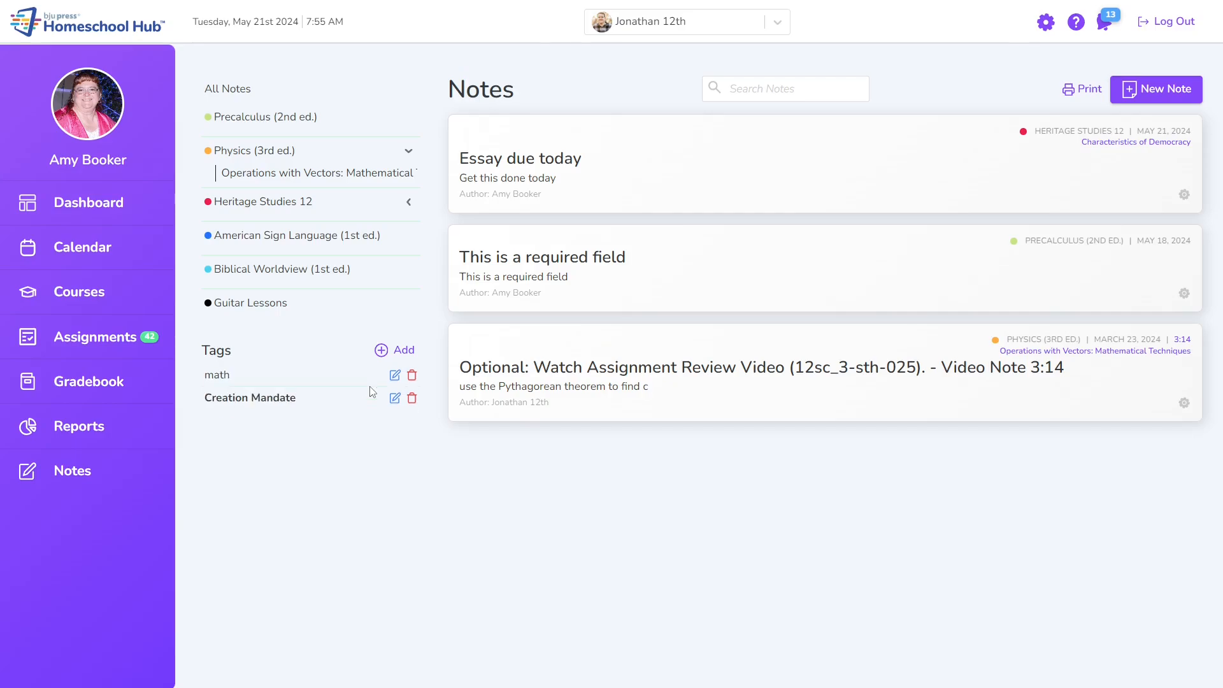